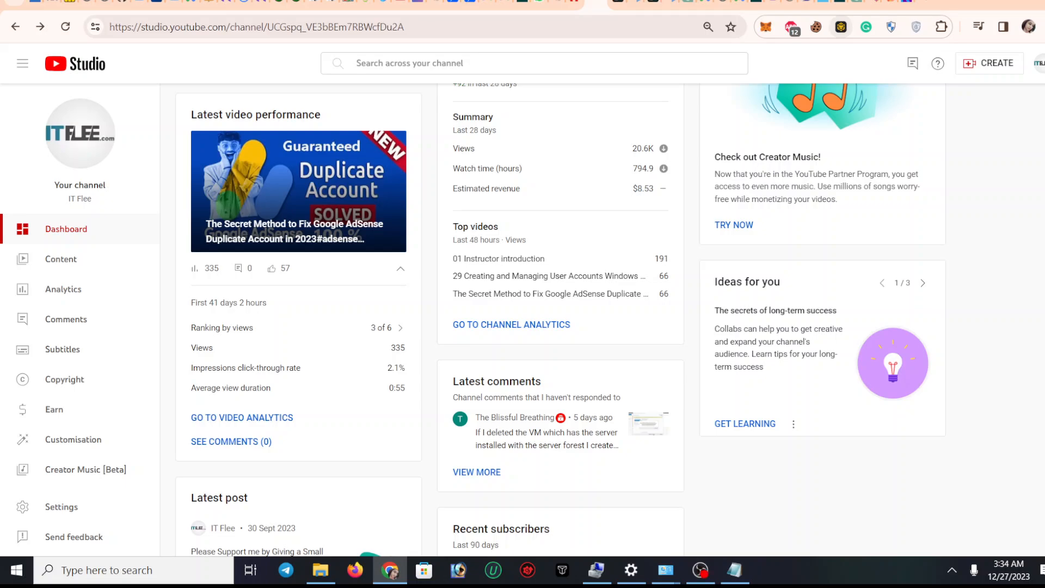
Scroll down the YouTube Studio channel dashboard before leaving for a new tab.
{"action": "scroll", "scroll_direction": "down", "scroll_amount": 3}
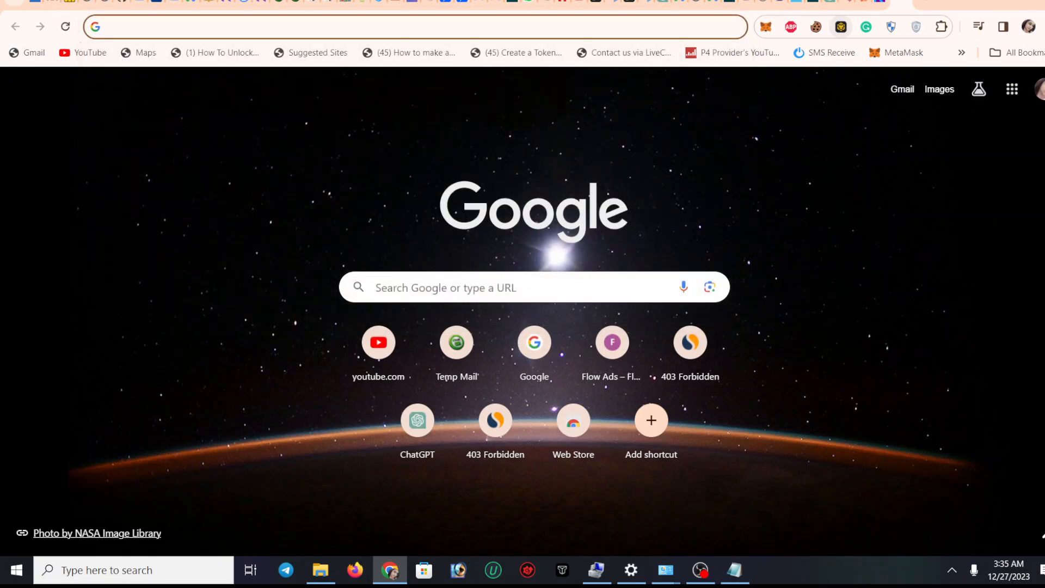
Go to bard.google.com to reach Bard's 'Hello again' welcome screen.
{"action": "type", "text": "bard.google.com/chat"}
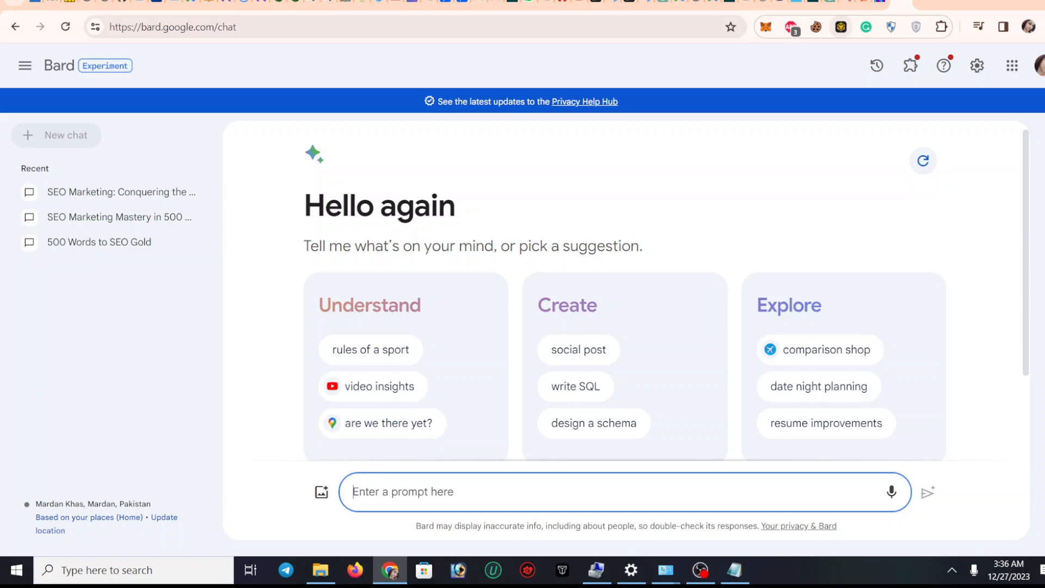
Send Bard the prompt 'please write for me about digital marketing'.
{"action": "type", "text": "please"}
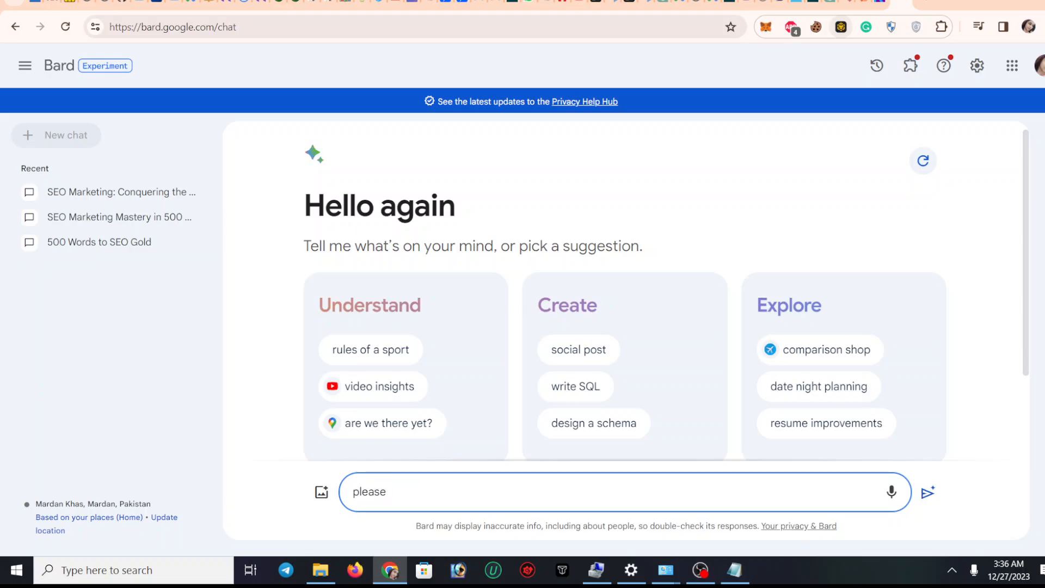
{"action": "type", "text": "write"}
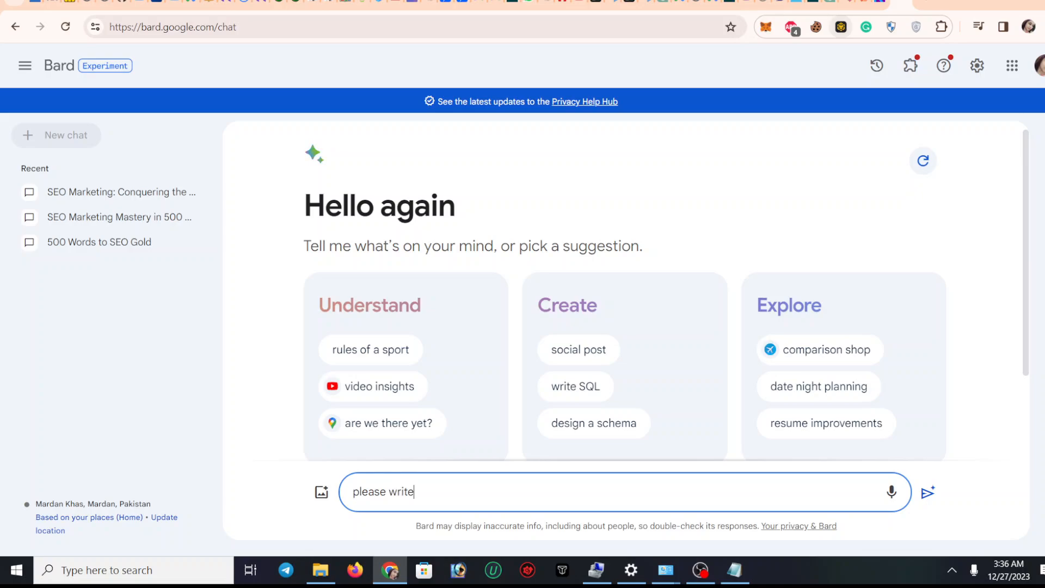
{"action": "type", "text": "for me"}
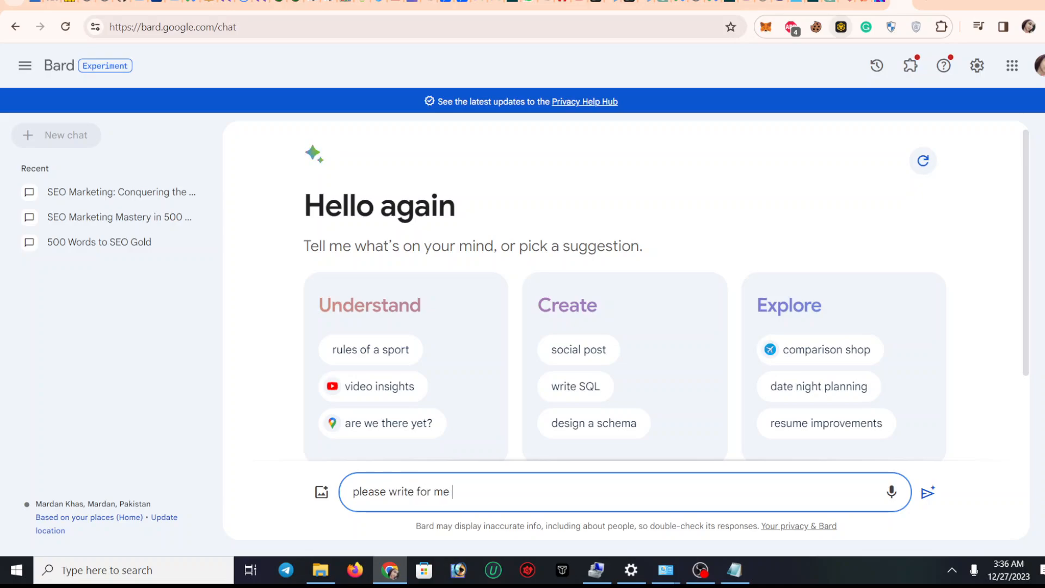
{"action": "type", "text": "about dig"}
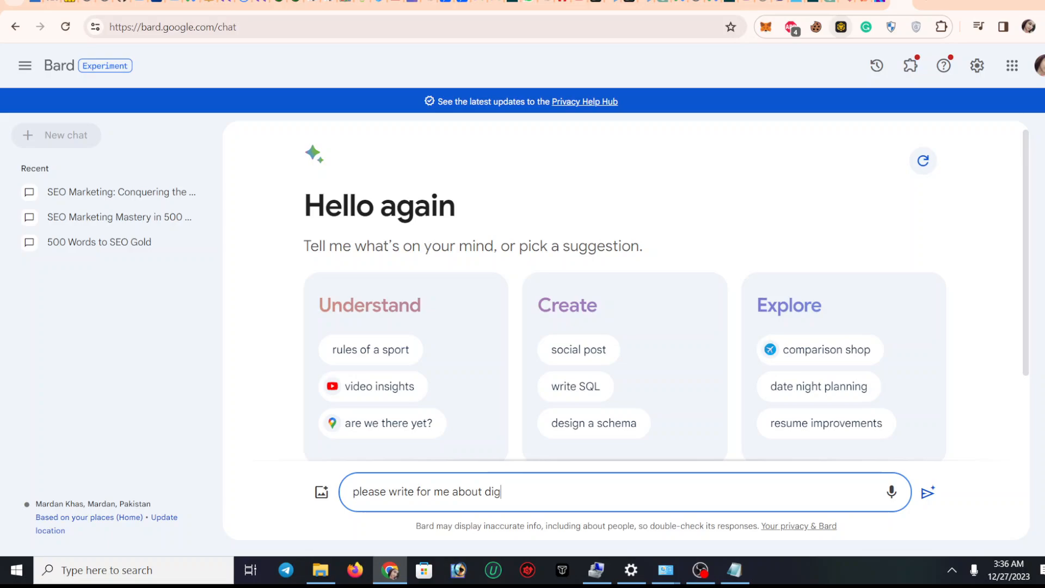
{"action": "type", "text": "ital mark"}
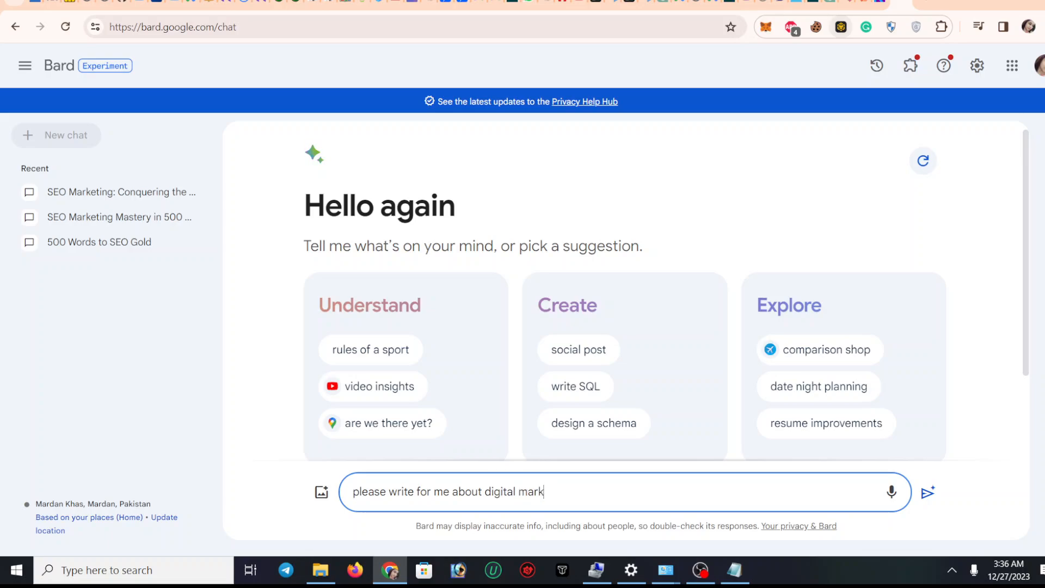
{"action": "type", "text": "eting"}
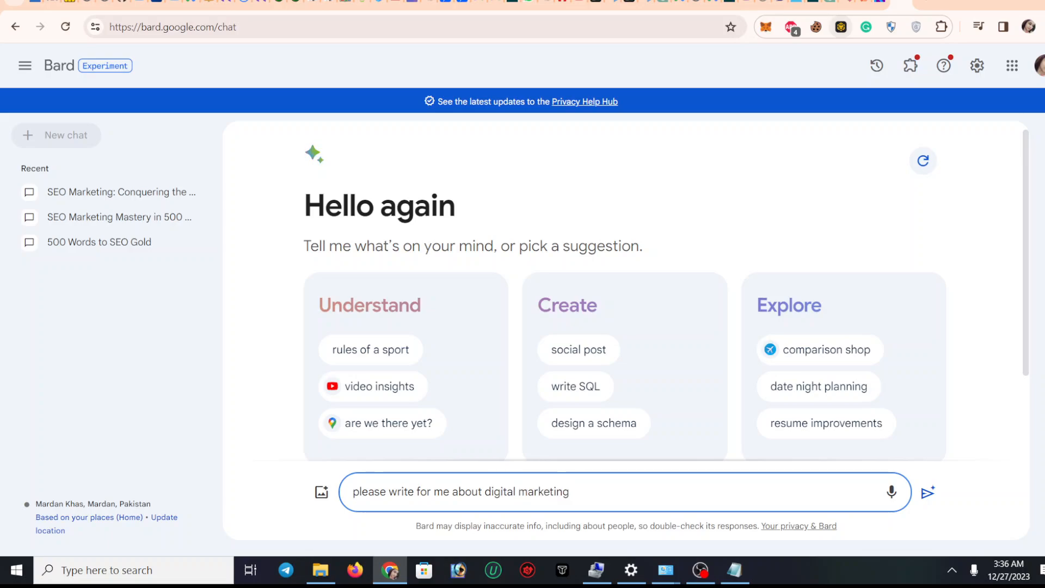
{"action": "left_click", "coordinate": [927, 493]}
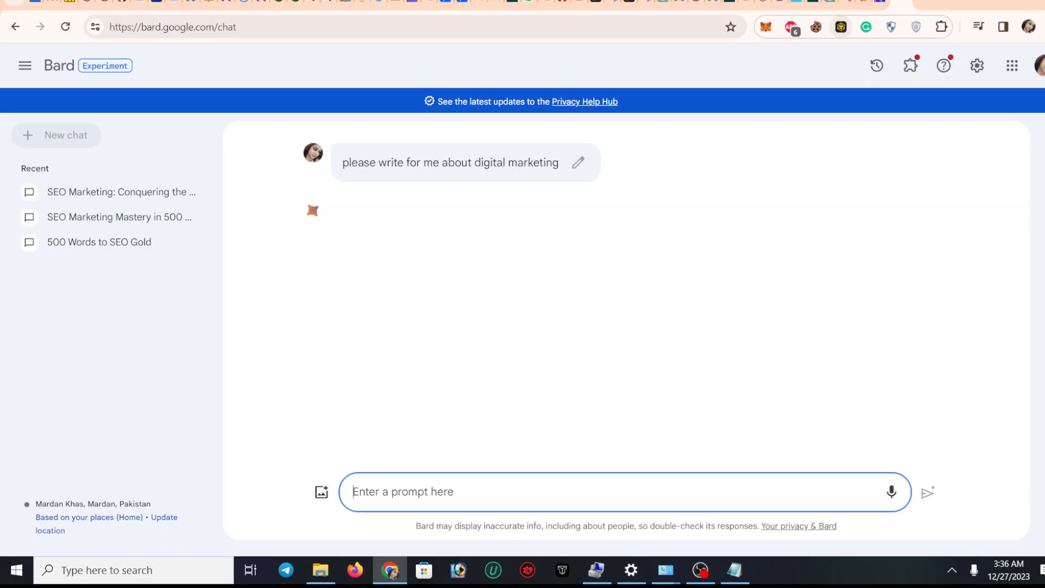
Read Bard's reply asking which of four digital marketing aspects to cover.
{"action": "left_click", "coordinate": [927, 491]}
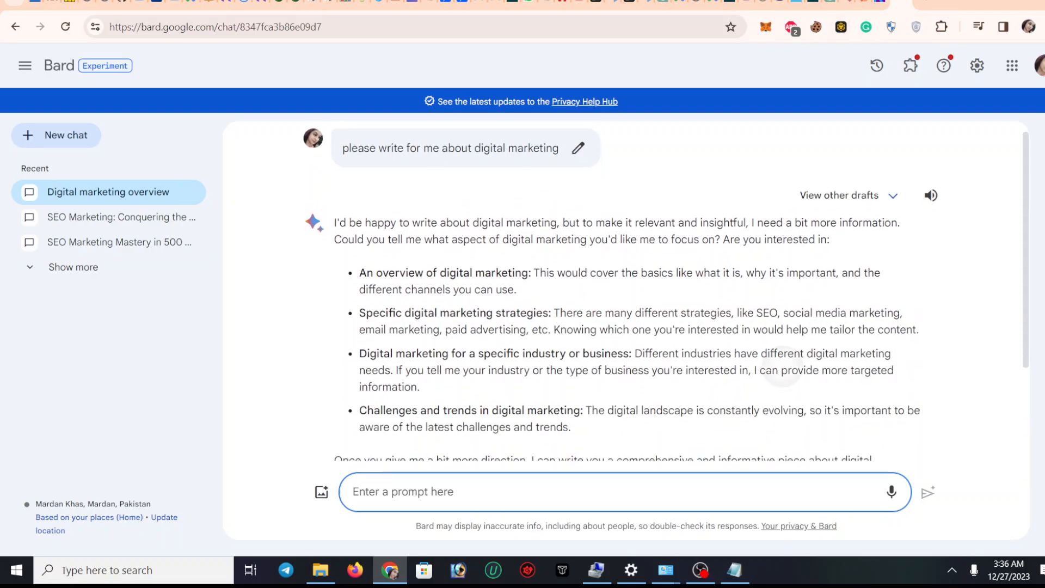
{"action": "scroll", "scroll_direction": "down", "scroll_amount": 3}
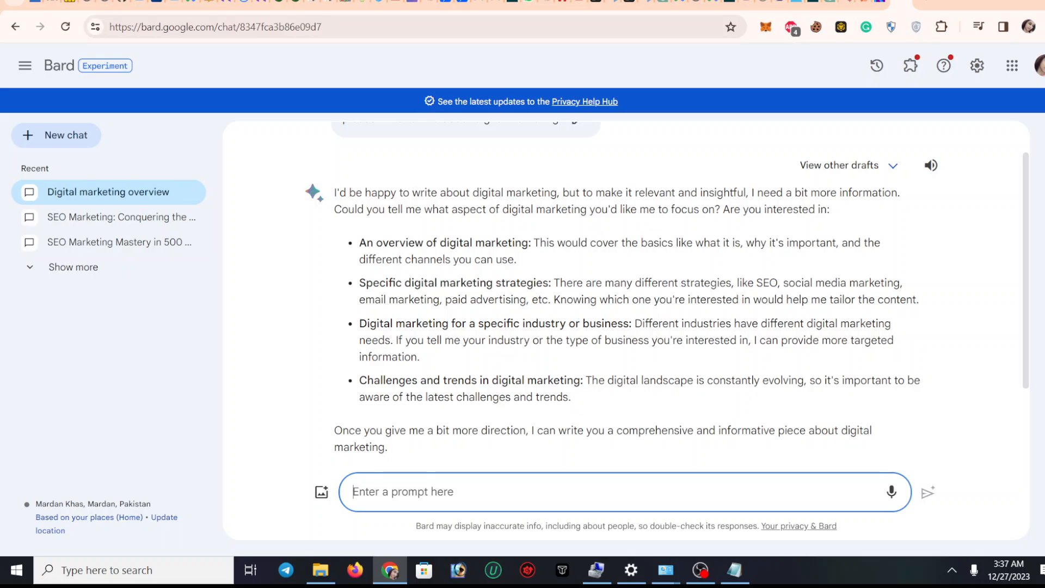
Send Bard the prompt 'please write for me a digital marketing article in 1000 words'.
{"action": "type", "text": "can"}
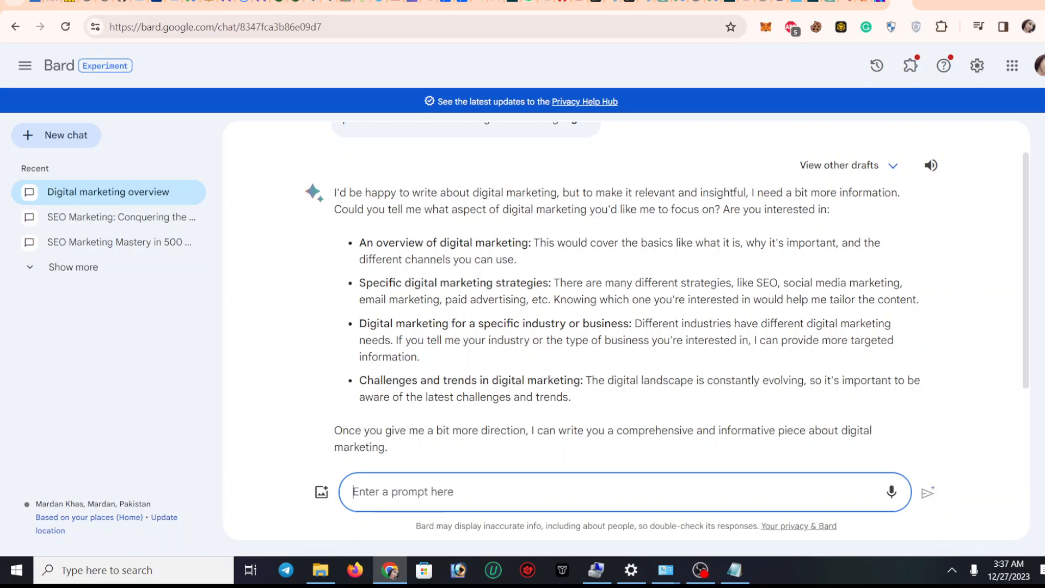
{"action": "type", "text": "please write for me"}
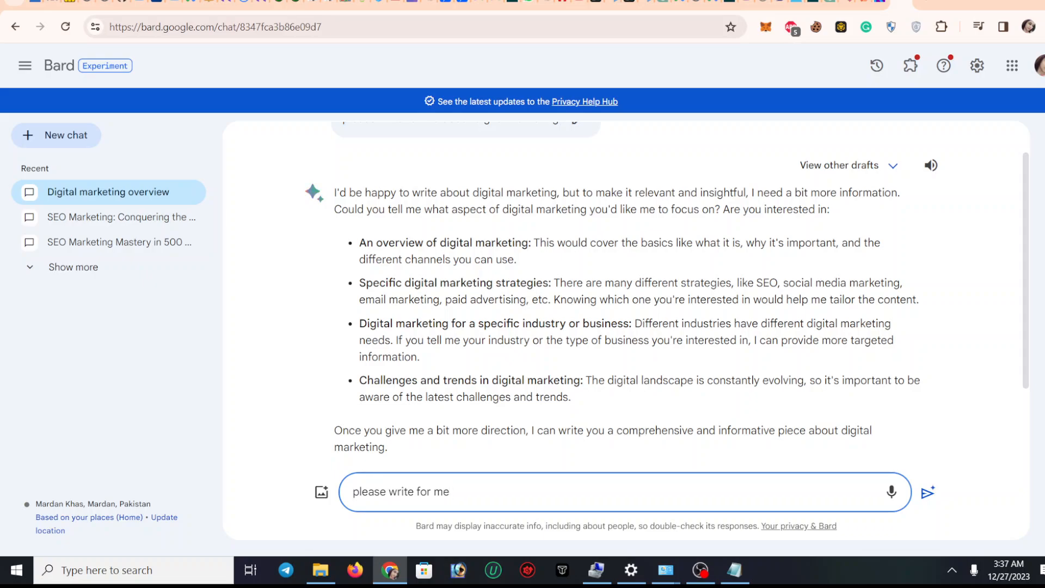
{"action": "type", "text": "a d"}
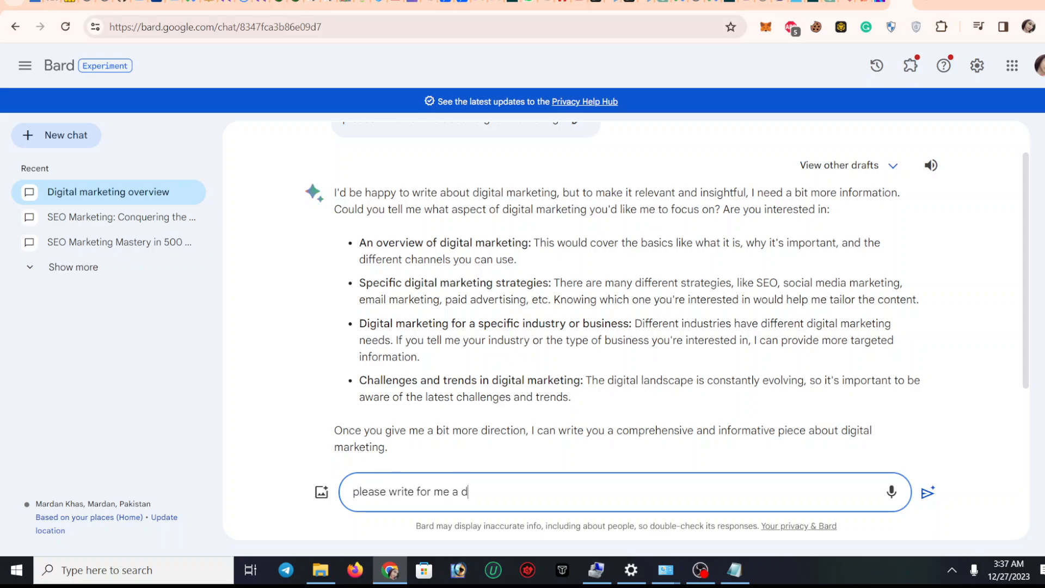
{"action": "type", "text": "igital marketing artic"}
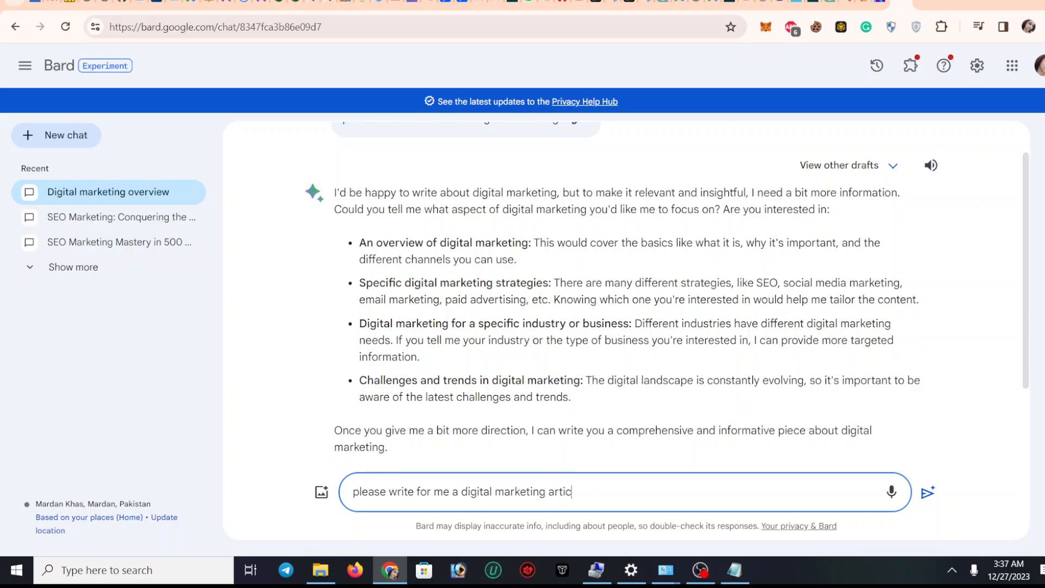
{"action": "type", "text": "le"}
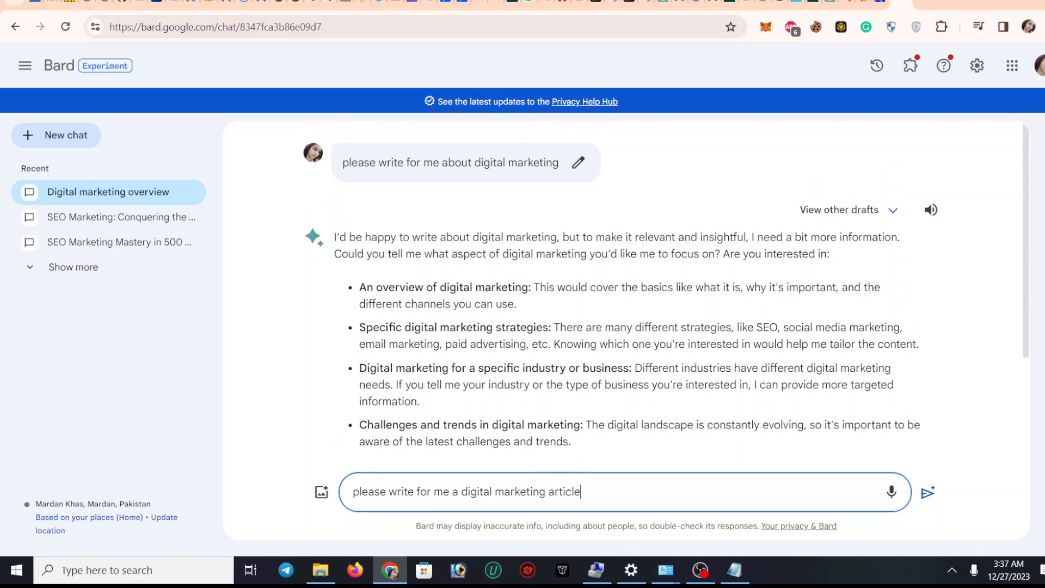
{"action": "scroll", "scroll_direction": "down", "scroll_amount": 3}
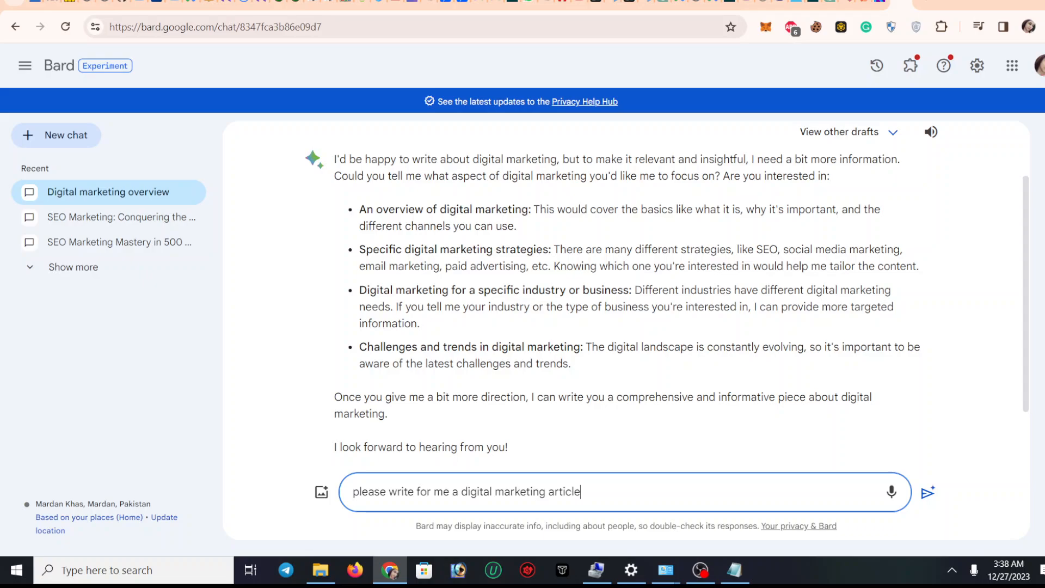
{"action": "type", "text": "i"}
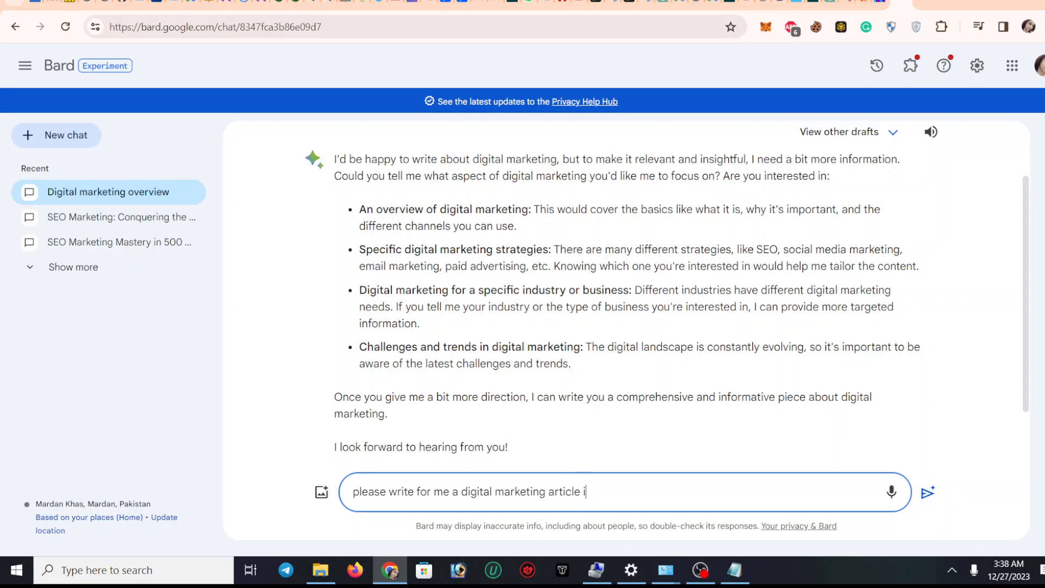
{"action": "type", "text": "n 1000"}
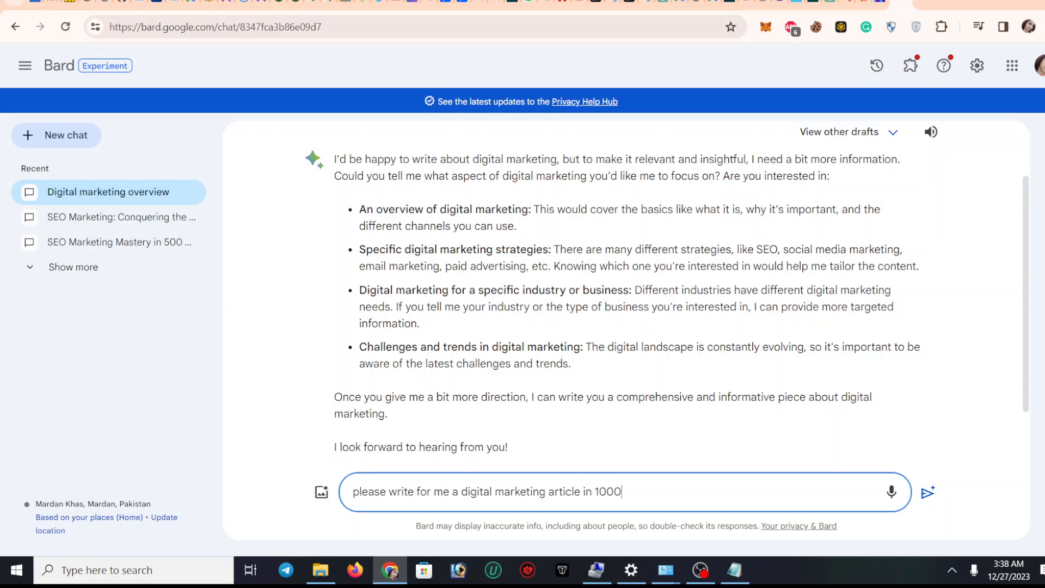
{"action": "type", "text": "wor"}
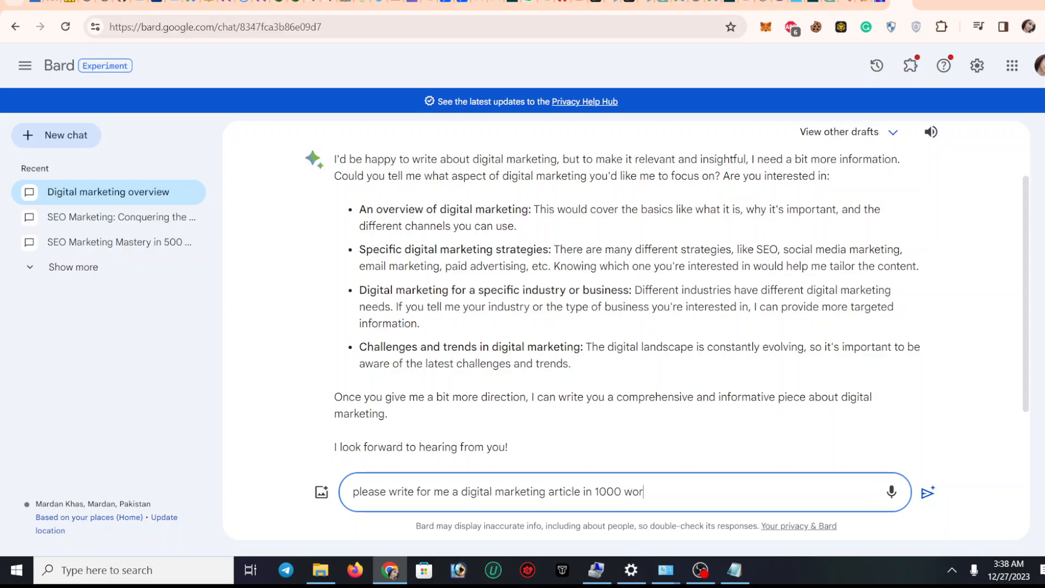
{"action": "type", "text": "ds"}
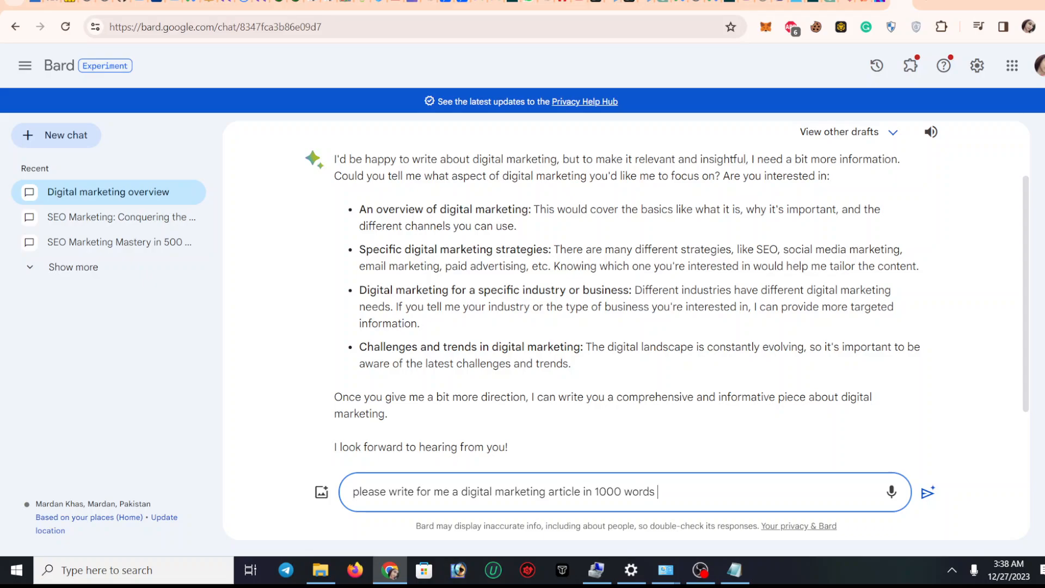
{"action": "left_click", "coordinate": [930, 493]}
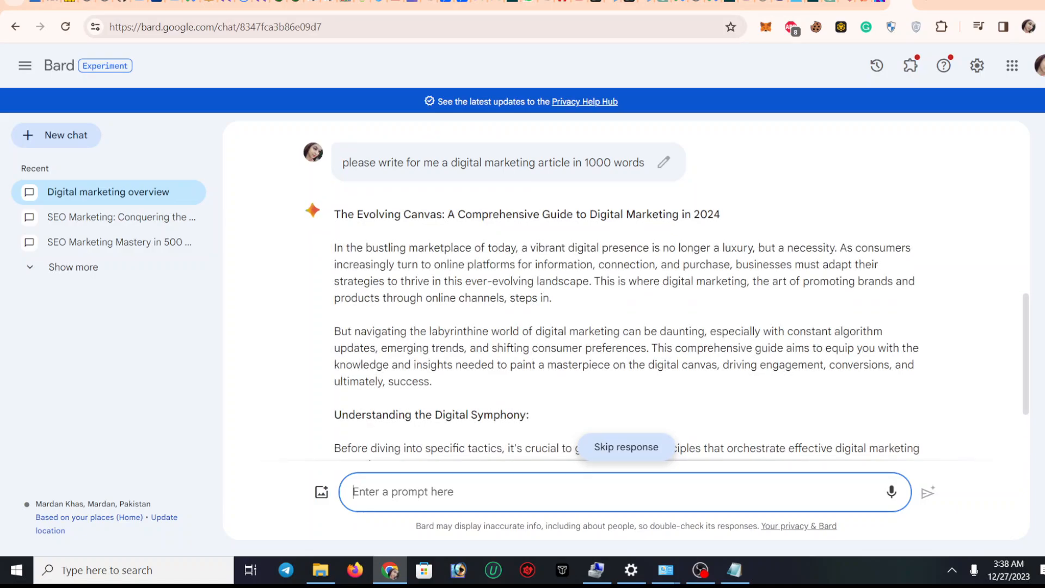
Scroll through the generated article 'The Evolving Canvas: A Comprehensive Guide to Digital Marketing in 2024'.
{"action": "scroll", "scroll_direction": "down", "scroll_amount": 3}
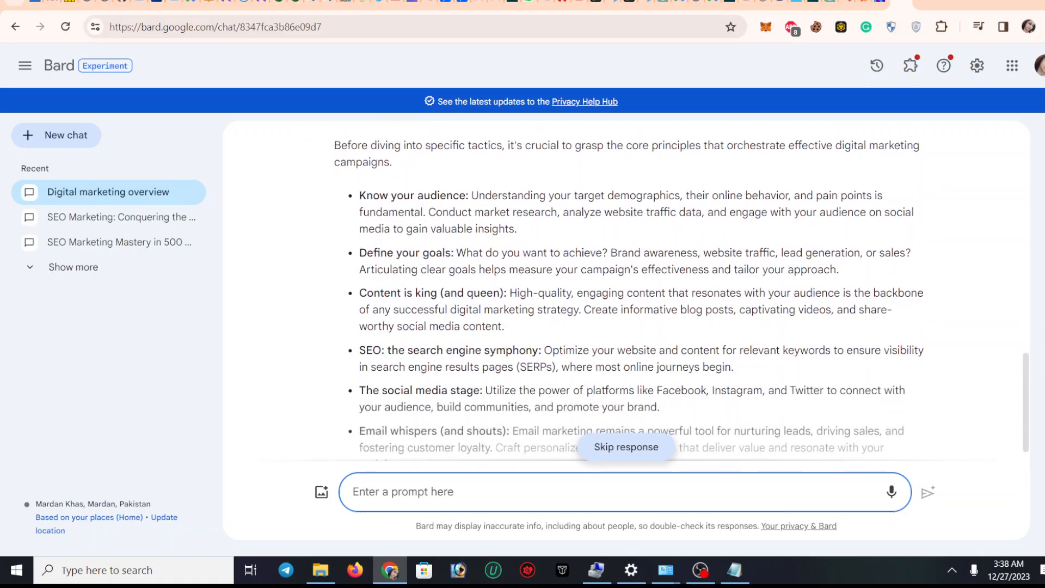
{"action": "scroll", "scroll_direction": "down", "scroll_amount": 3}
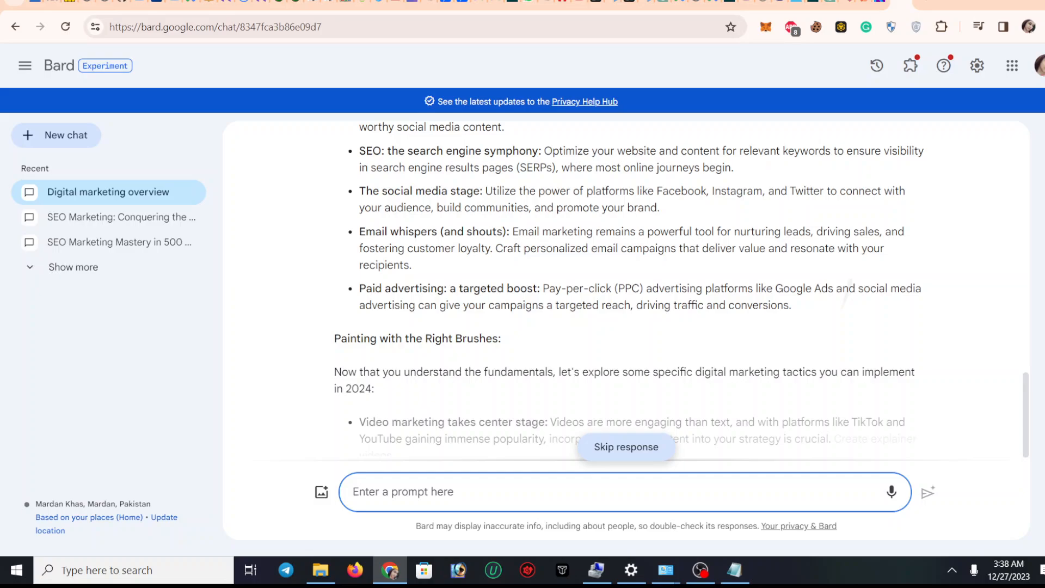
{"action": "scroll", "scroll_direction": "down", "scroll_amount": 3}
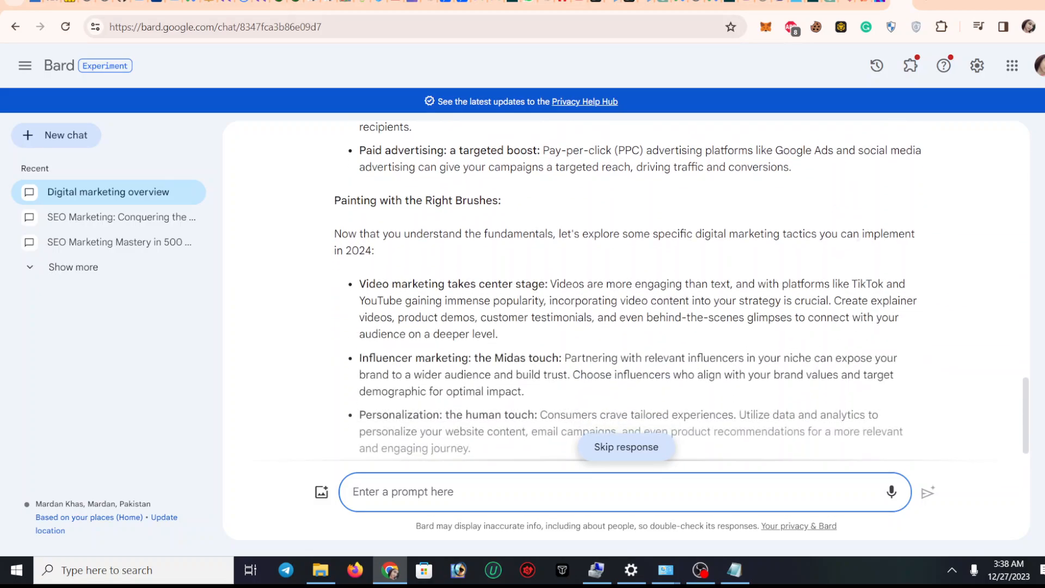
{"action": "scroll", "scroll_direction": "down", "scroll_amount": 3}
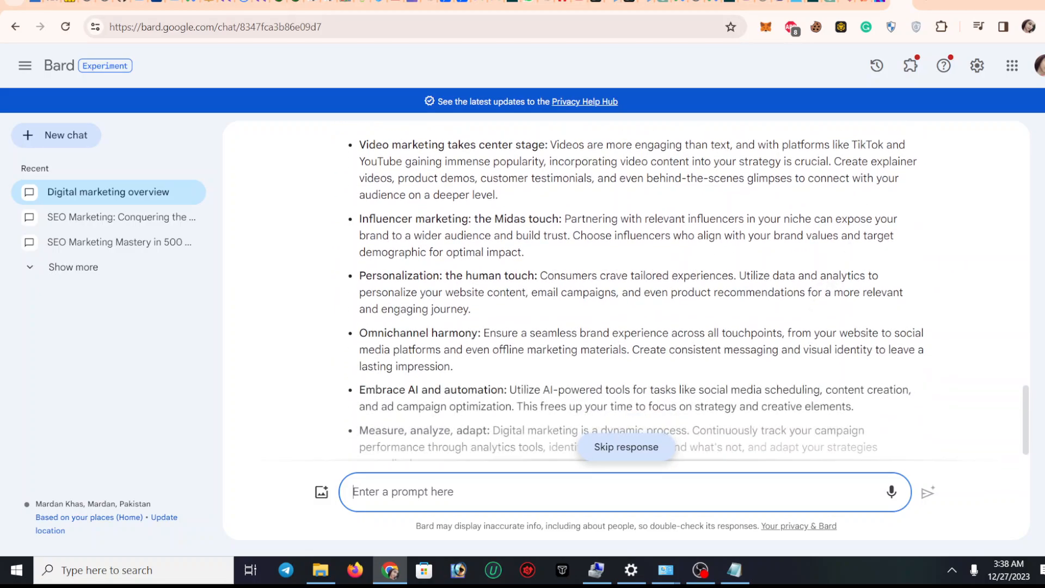
{"action": "scroll", "scroll_direction": "down", "scroll_amount": 3}
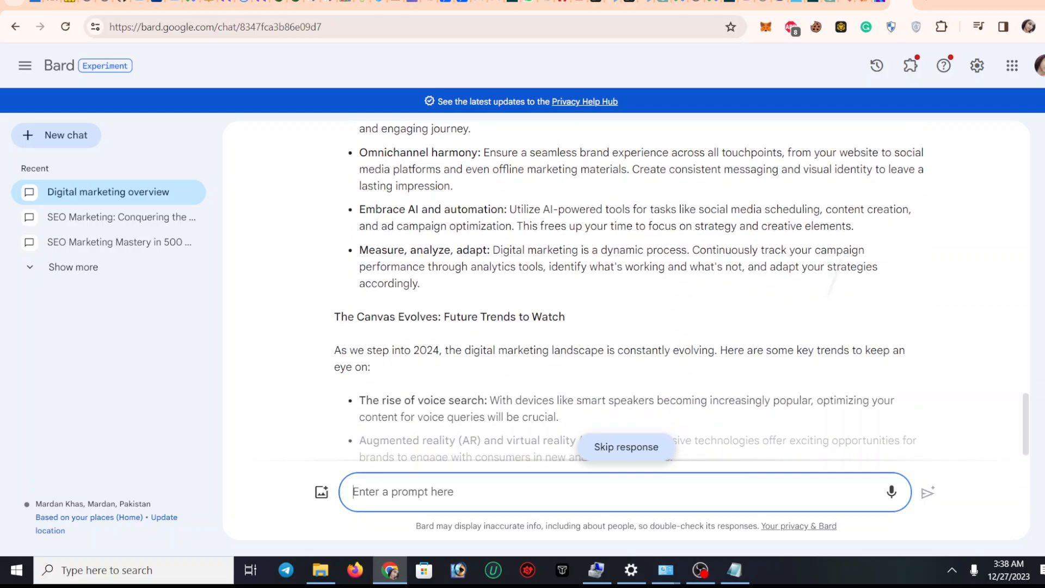
{"action": "scroll", "scroll_direction": "down", "scroll_amount": 3}
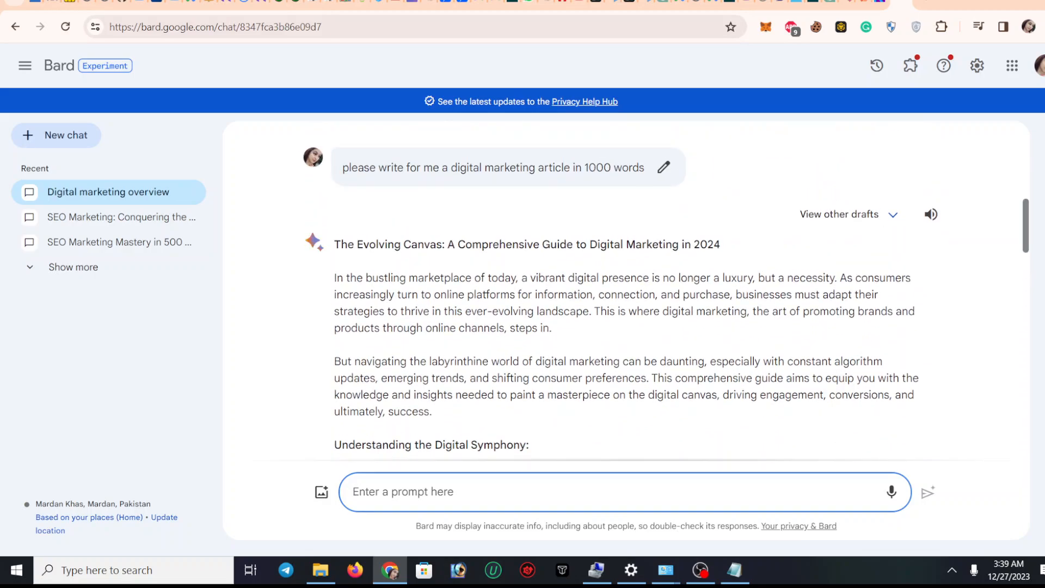
{"action": "scroll", "scroll_direction": "down", "scroll_amount": 3}
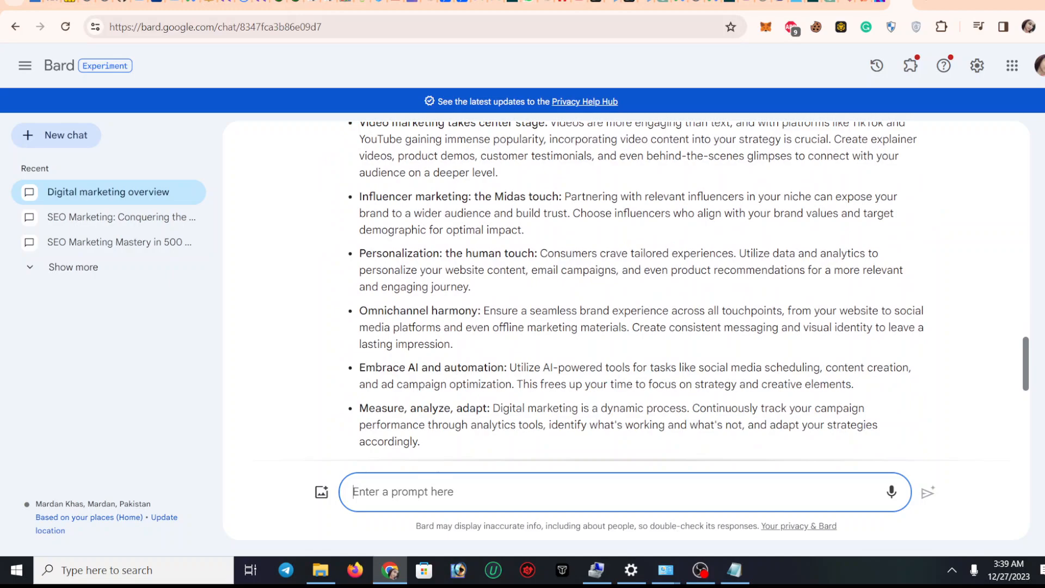
{"action": "scroll", "scroll_direction": "down", "scroll_amount": 3}
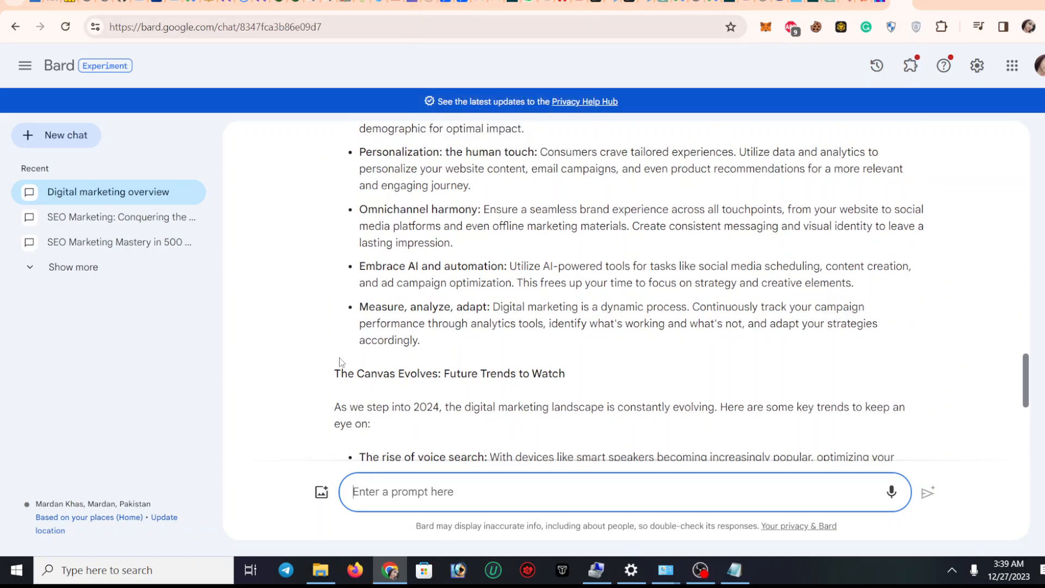
{"action": "mouse_move", "coordinate": [331, 407]}
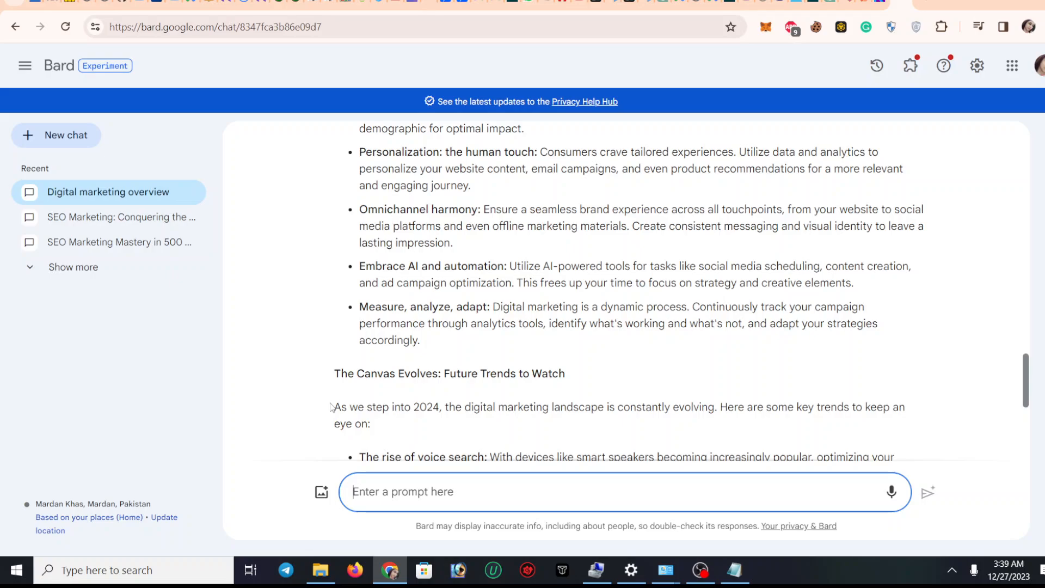
{"action": "mouse_move", "coordinate": [608, 426]}
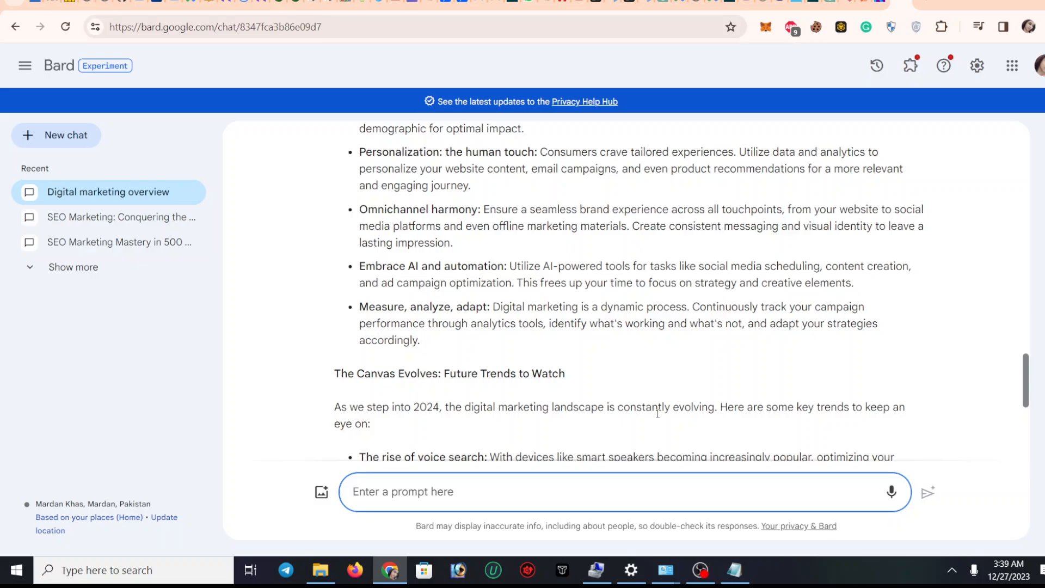
{"action": "scroll", "scroll_direction": "up", "scroll_amount": 3}
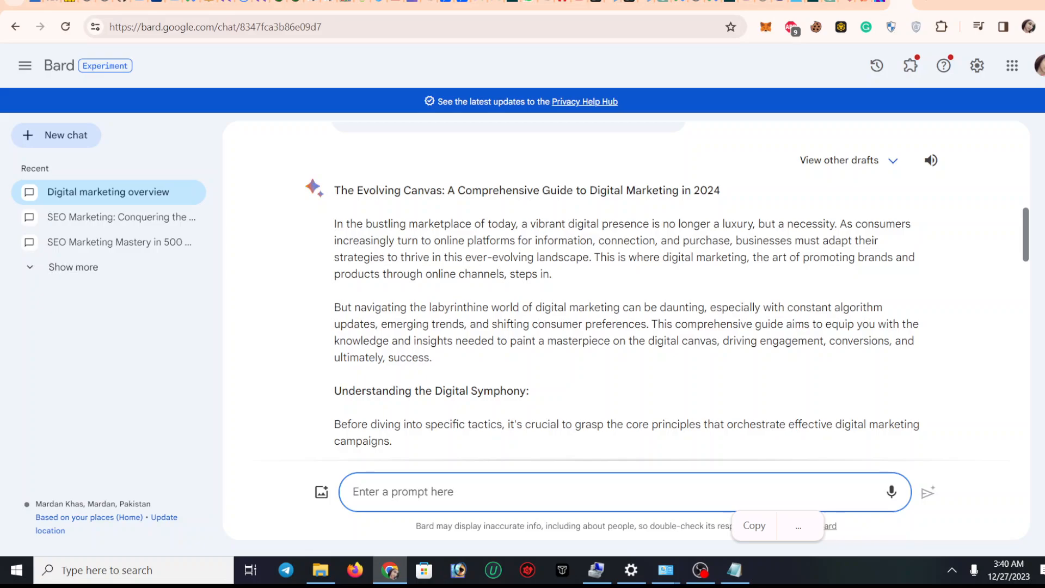
{"action": "scroll", "scroll_direction": "down", "scroll_amount": 3}
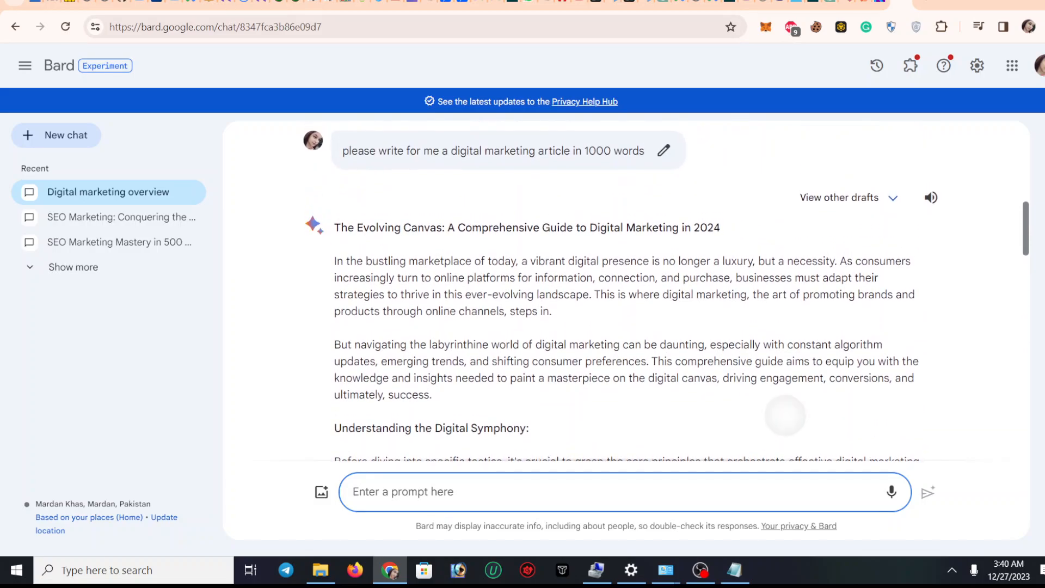
{"action": "scroll", "scroll_direction": "down", "scroll_amount": 3}
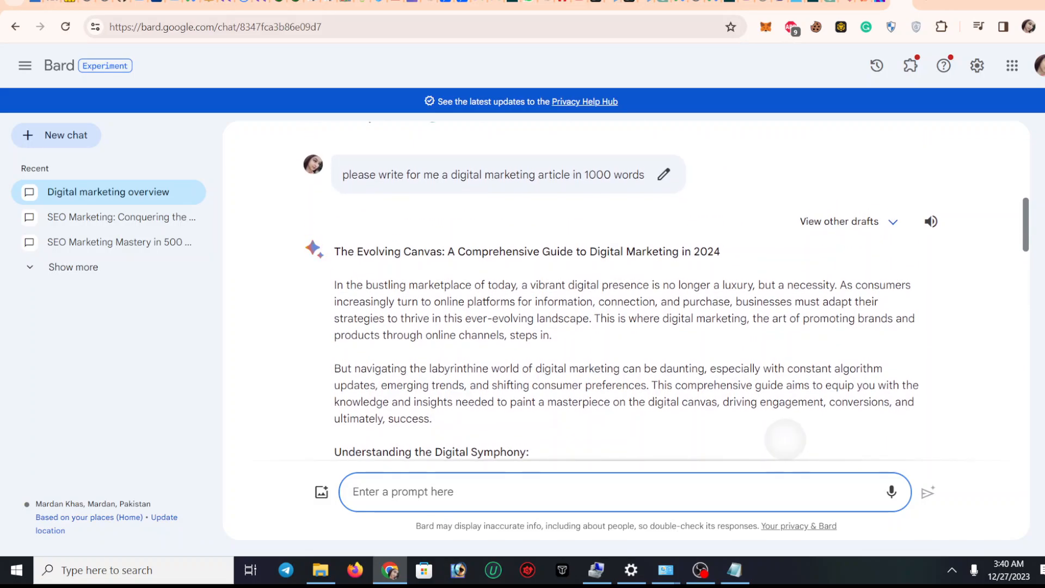
{"action": "scroll", "scroll_direction": "down", "scroll_amount": 3}
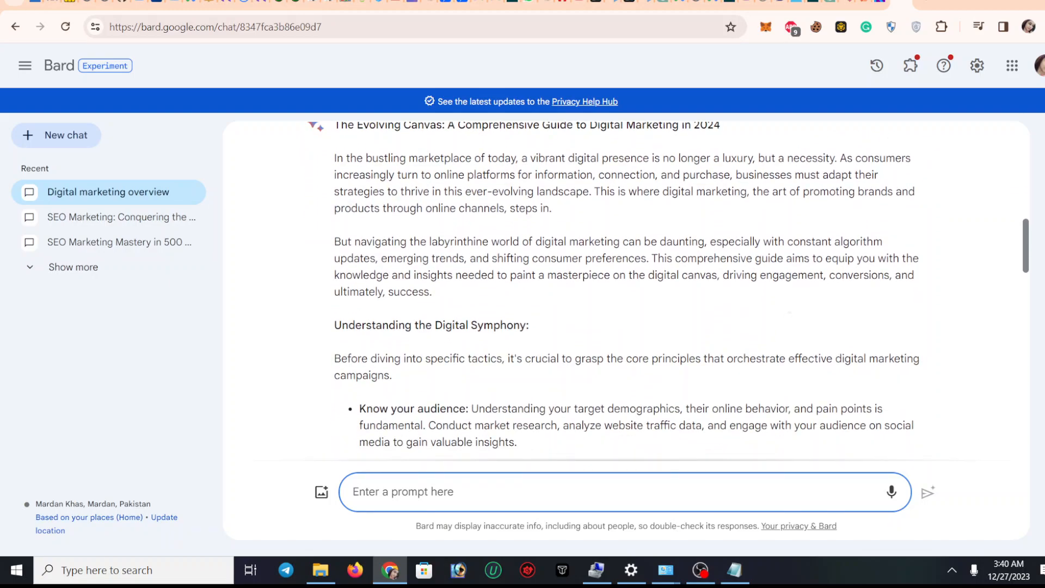
{"action": "scroll", "scroll_direction": "down", "scroll_amount": 3}
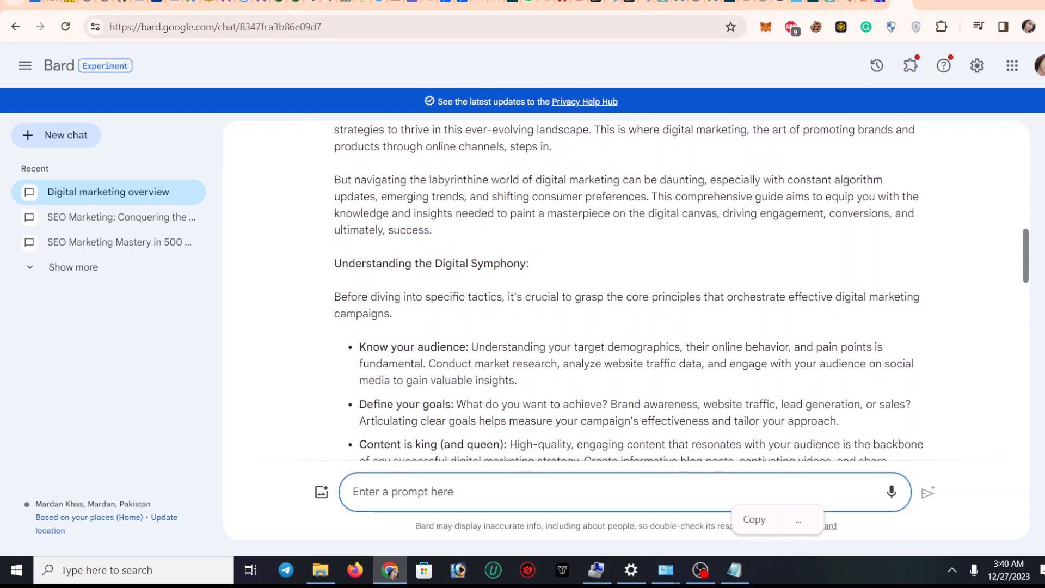